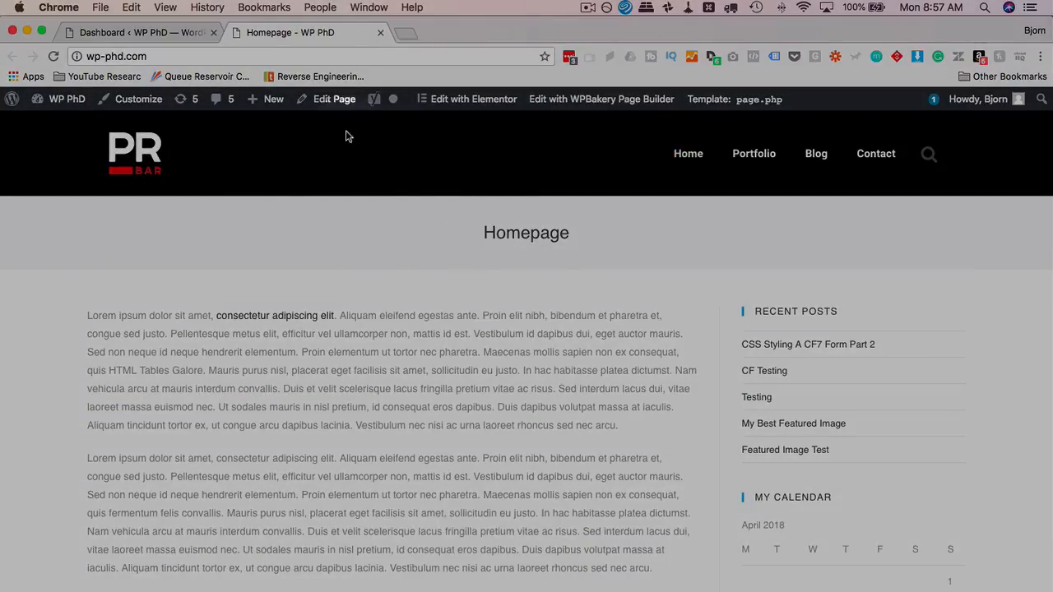
# Open Elementor My Templates to list the Header Demo and Footer Demo templates
pyautogui.scroll(-3)
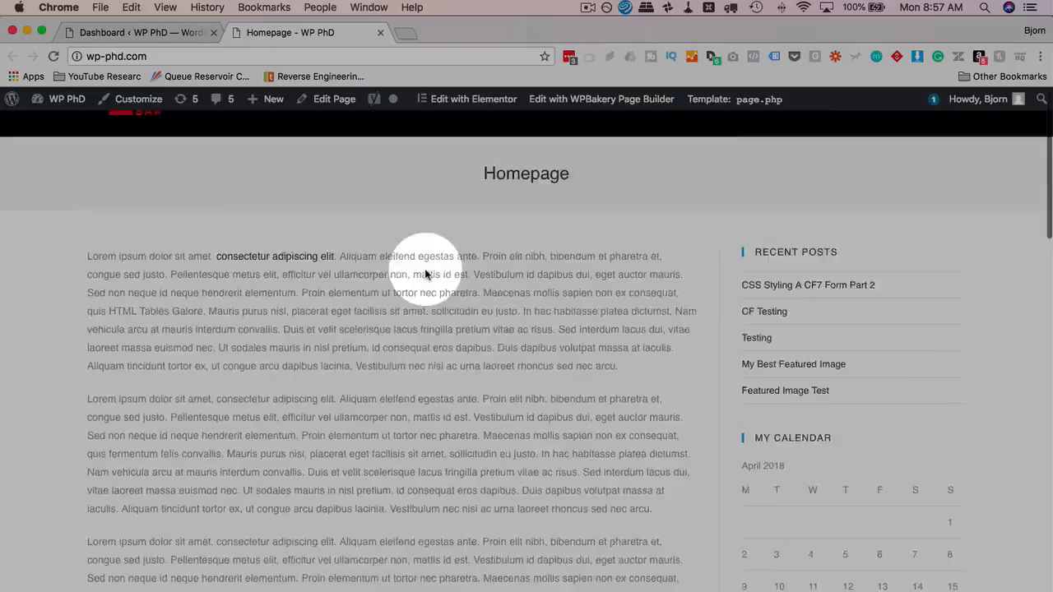
pyautogui.scroll(-3)
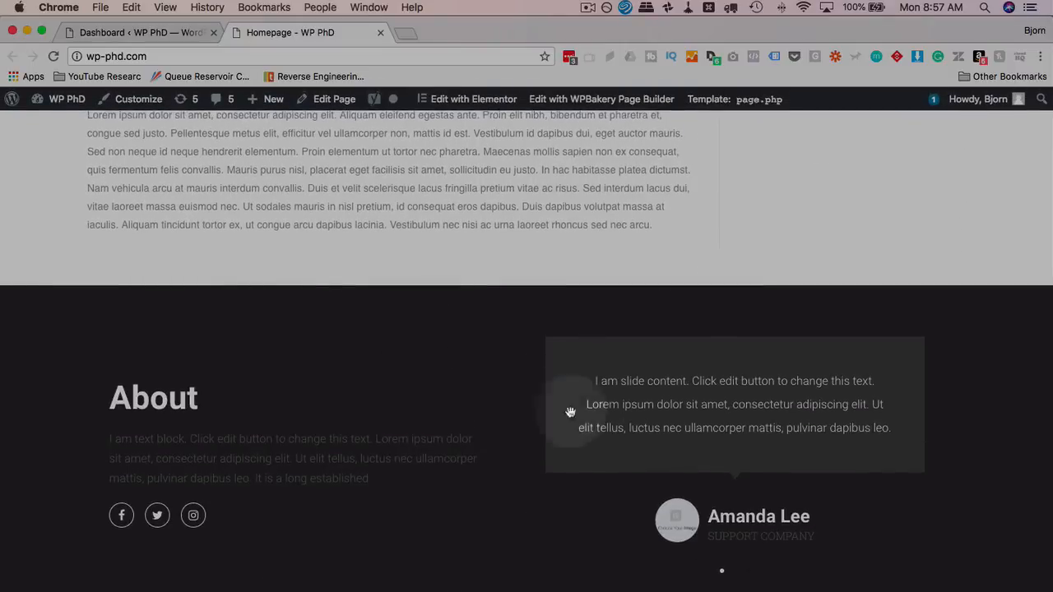
pyautogui.moveTo(427, 534)
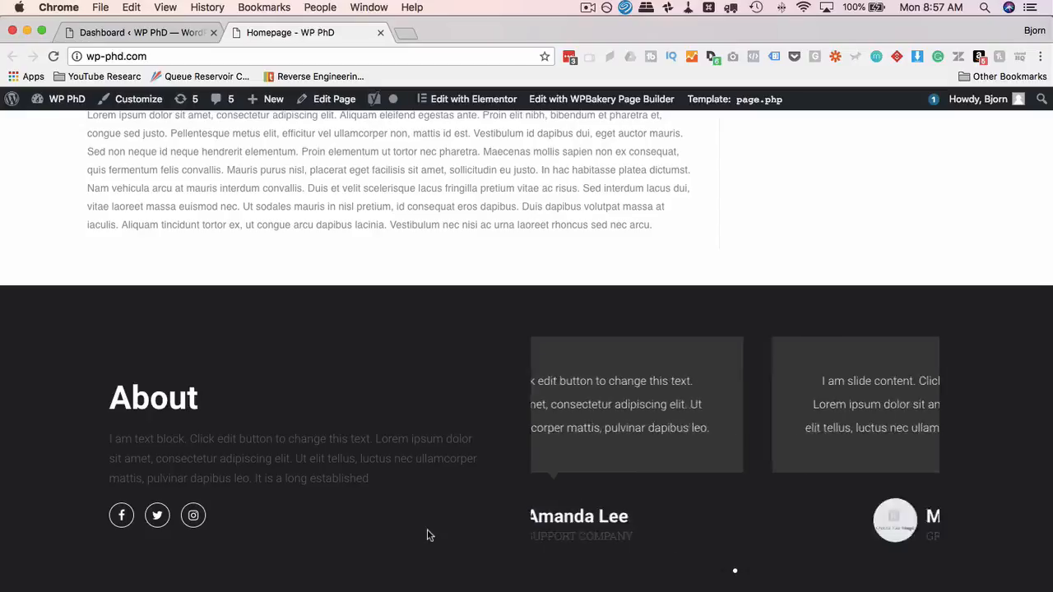
pyautogui.scroll(3)
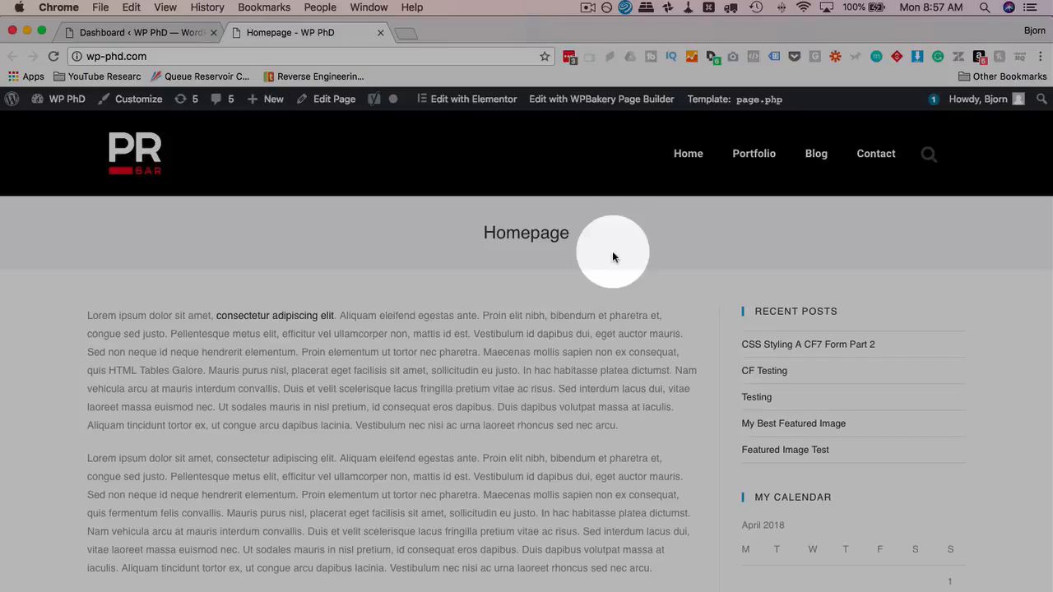
pyautogui.moveTo(378, 160)
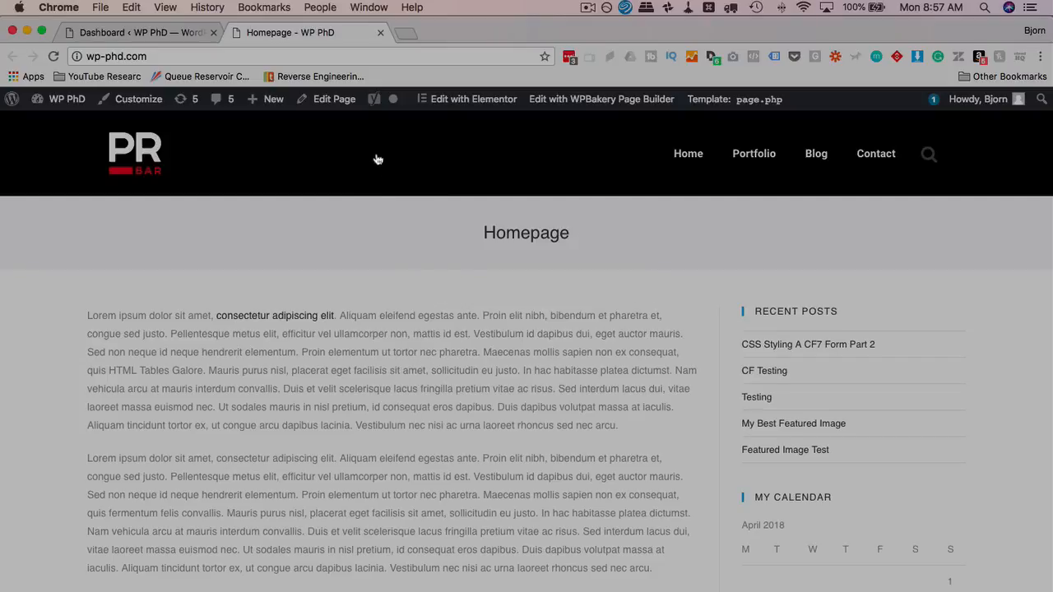
pyautogui.scroll(-3)
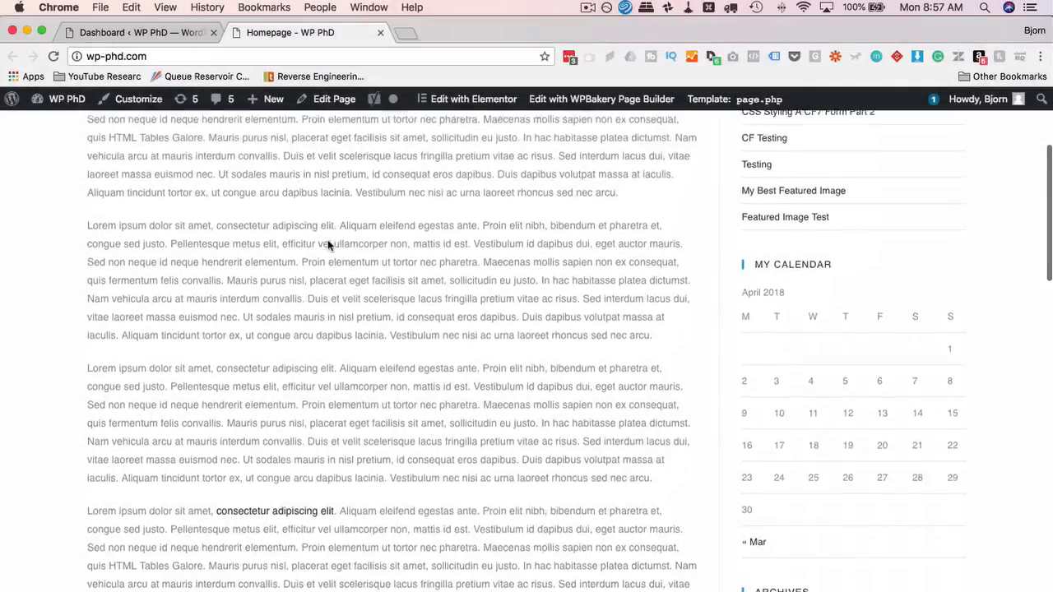
pyautogui.scroll(3)
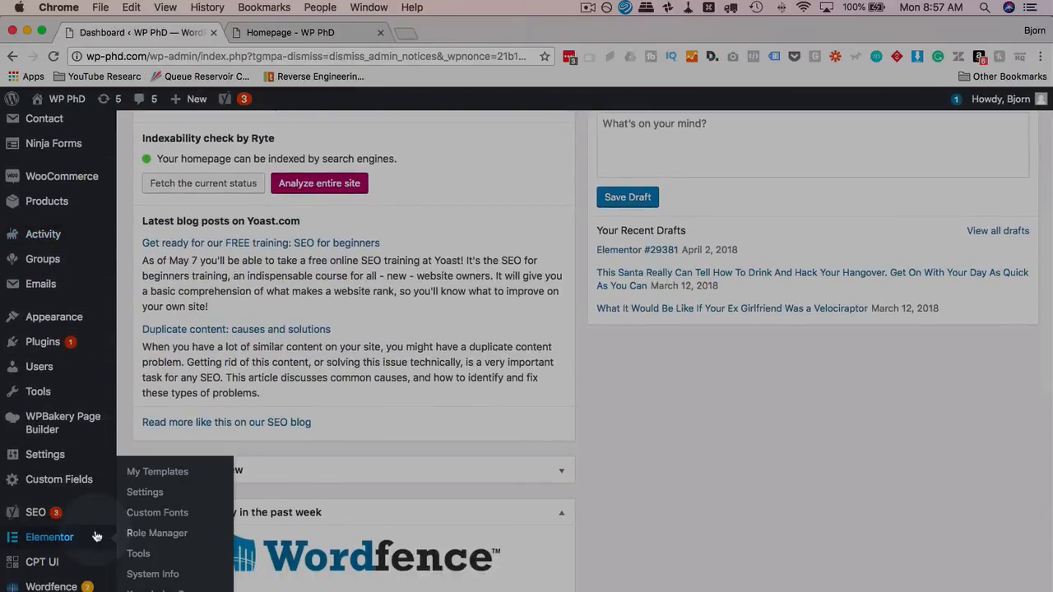
pyautogui.moveTo(157, 472)
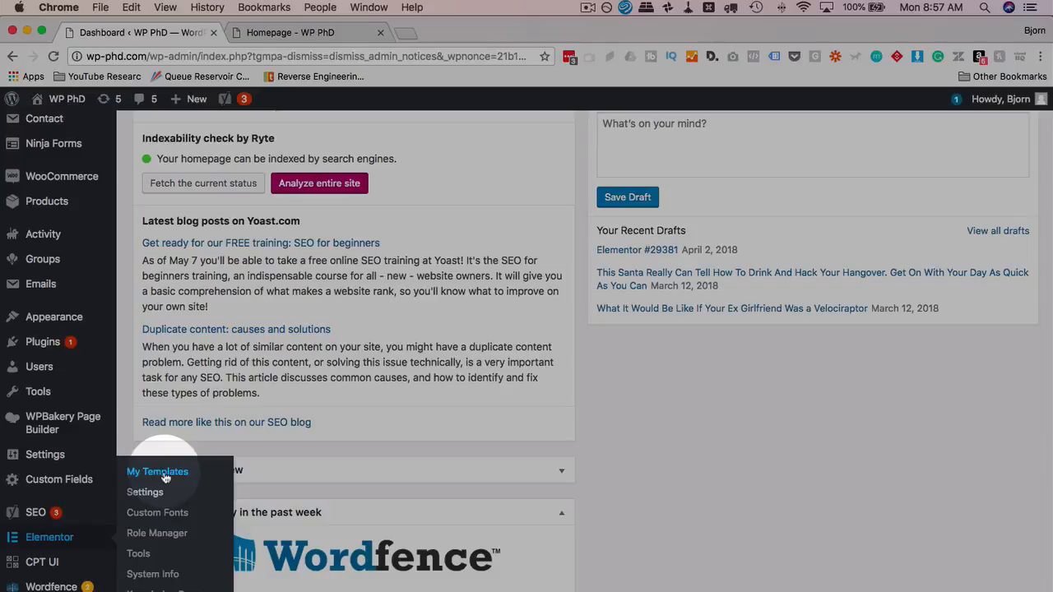
pyautogui.click(157, 472)
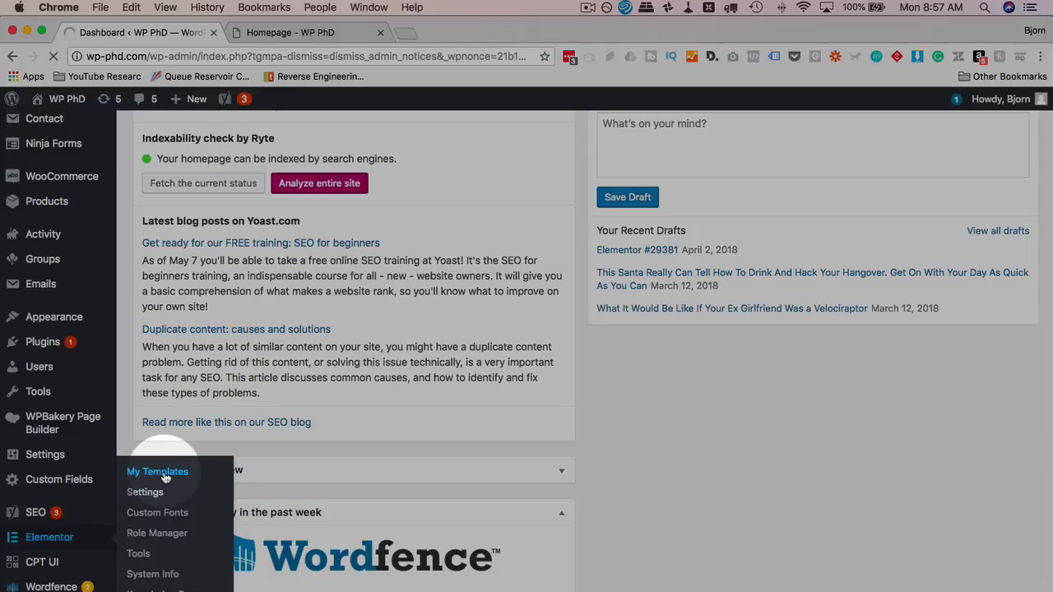
pyautogui.click(157, 471)
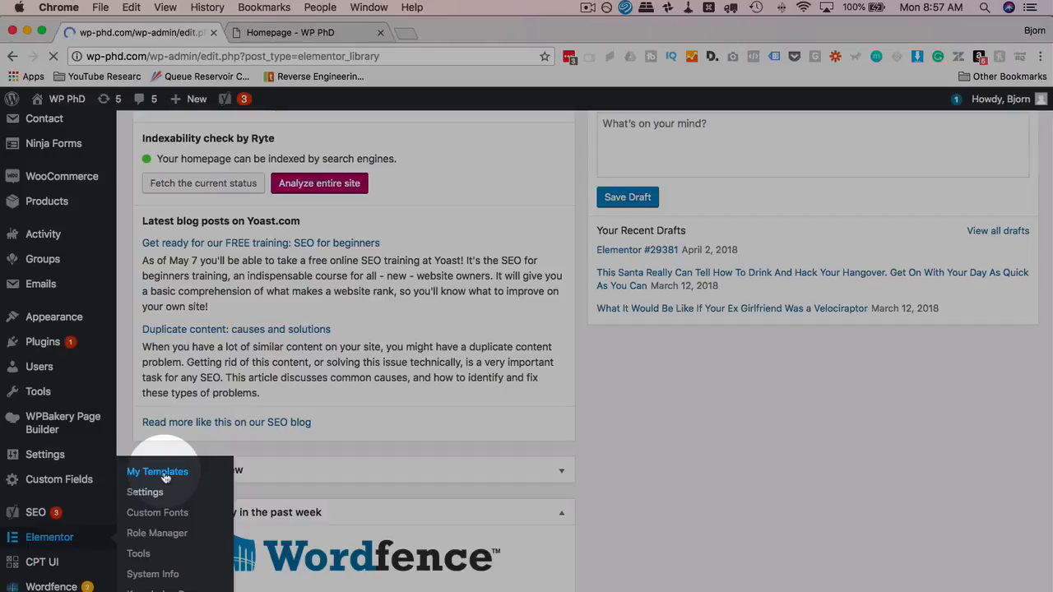
pyautogui.click(157, 471)
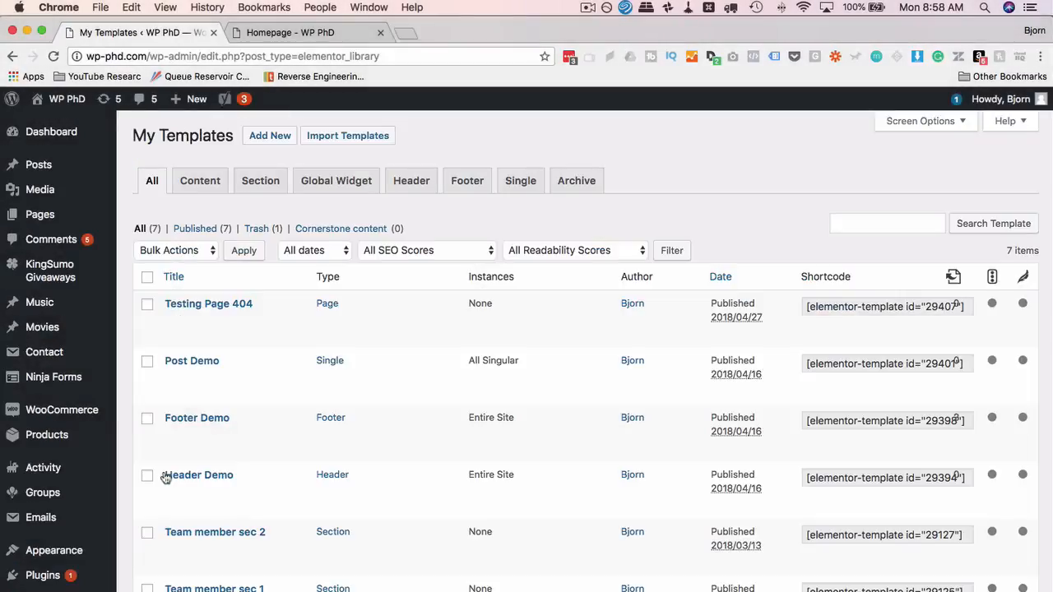
pyautogui.moveTo(411, 180)
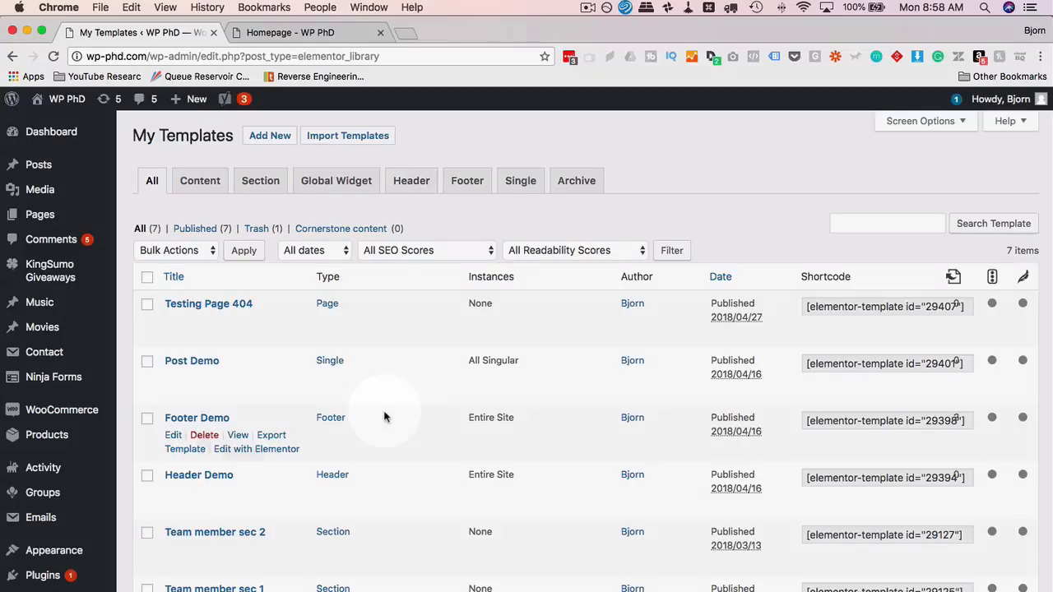
# Edit the Header Demo template with Elementor
pyautogui.scroll(-3)
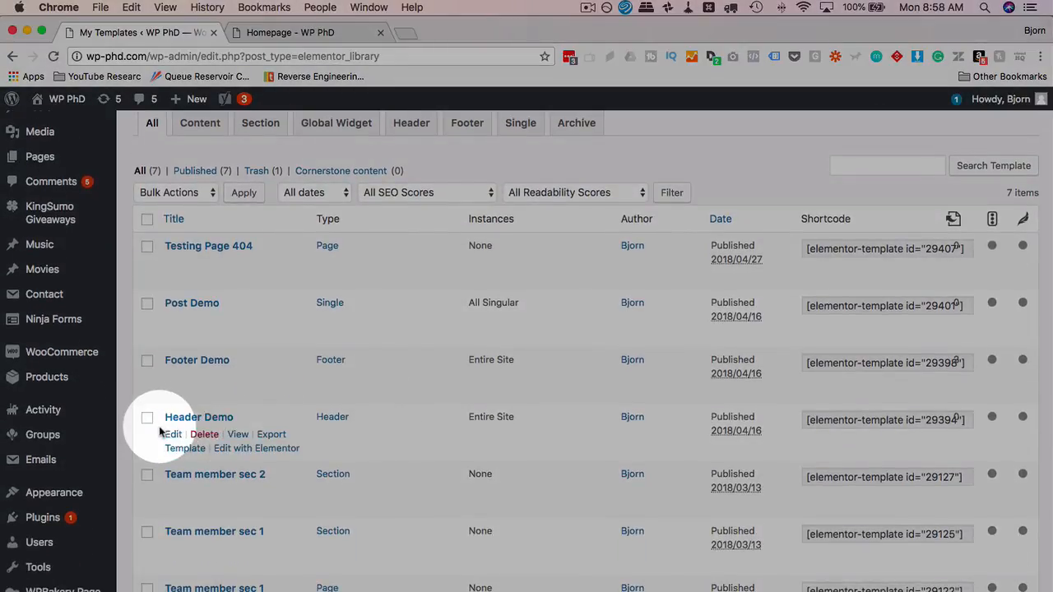
pyautogui.click(256, 448)
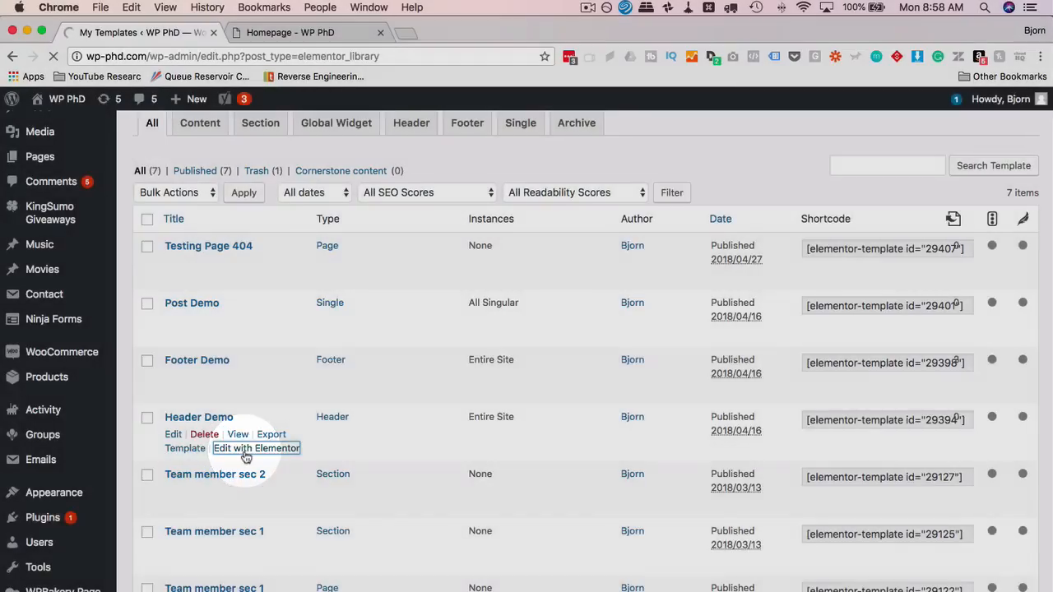
pyautogui.click(256, 448)
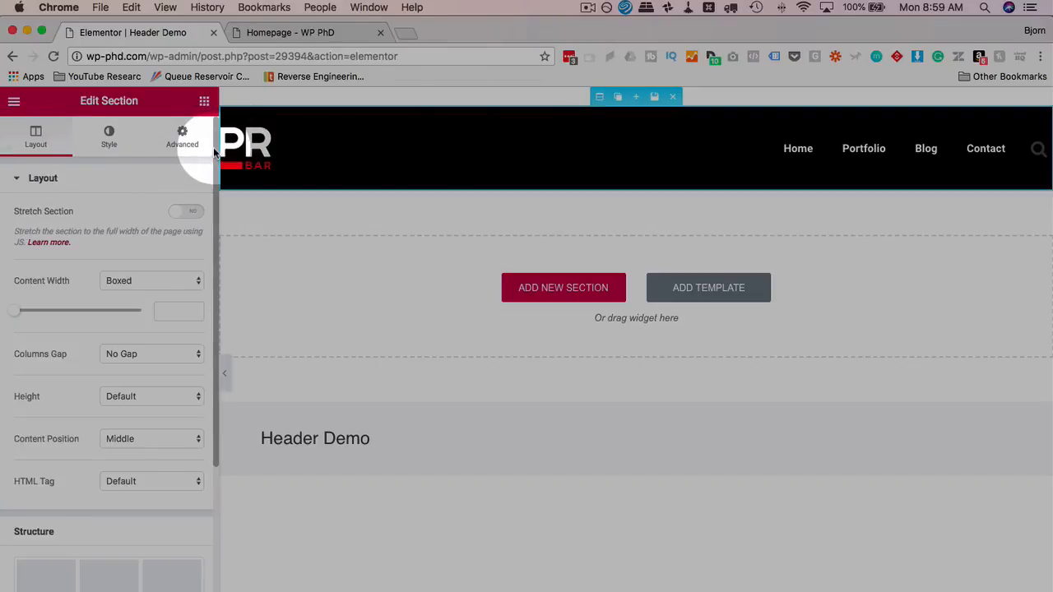
# Turn on Sticky scrolling effect for the header section on Desktop, Tablet and Mobile
pyautogui.click(182, 135)
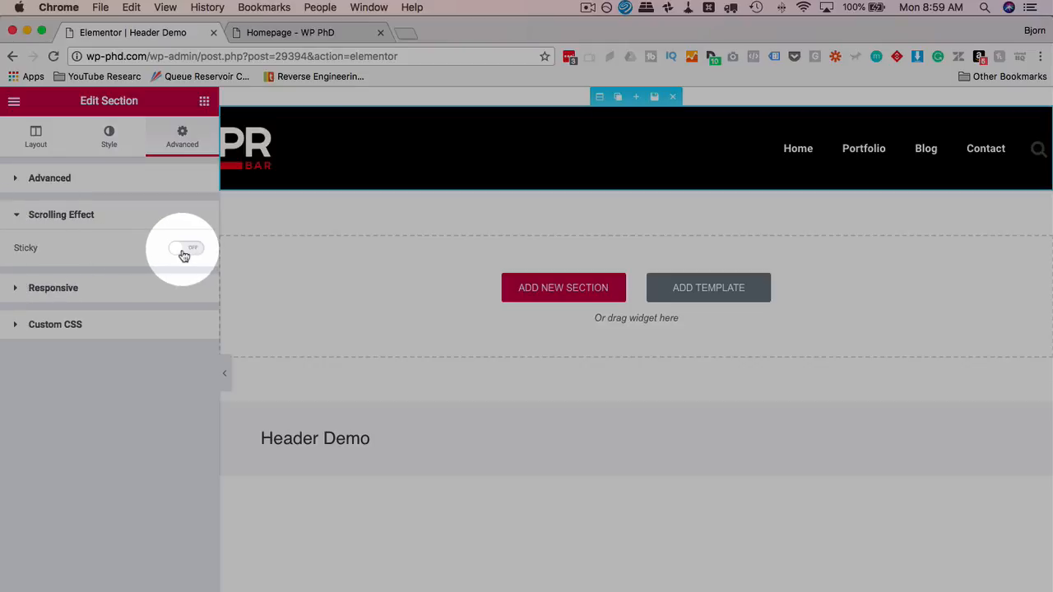
pyautogui.click(186, 248)
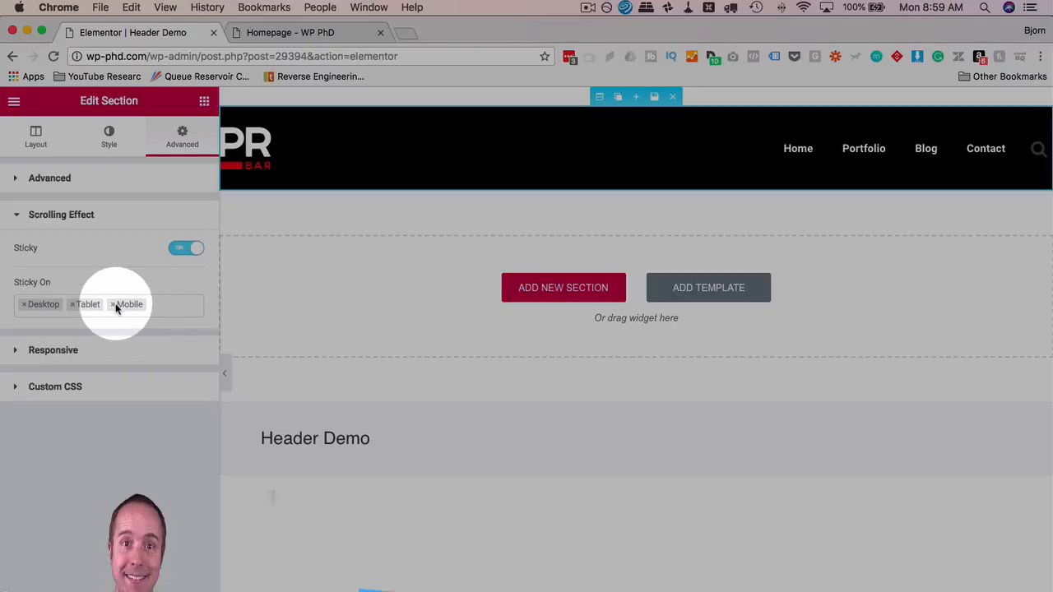
pyautogui.click(113, 304)
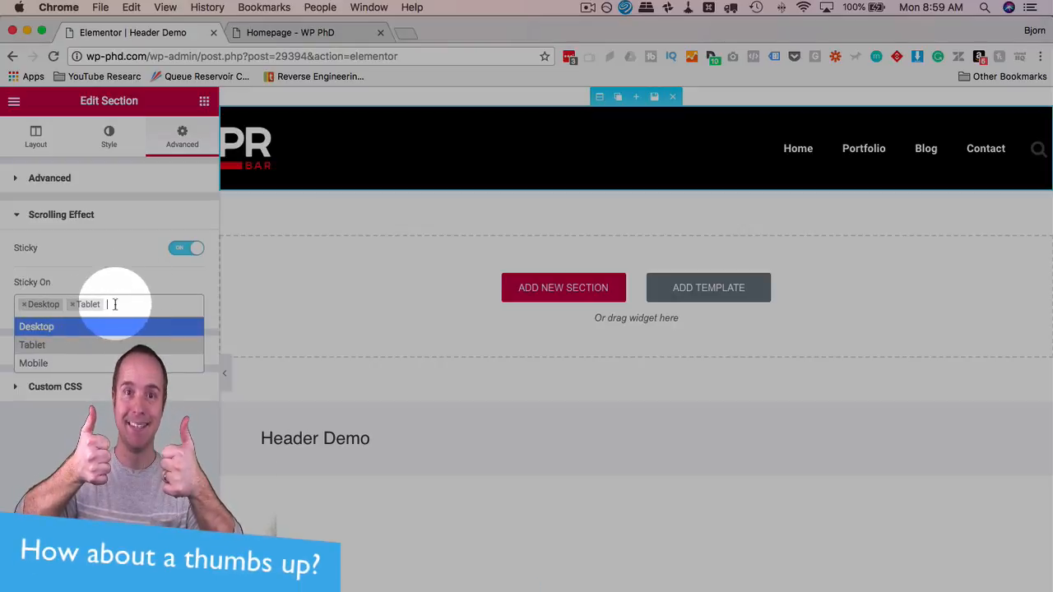
pyautogui.click(33, 363)
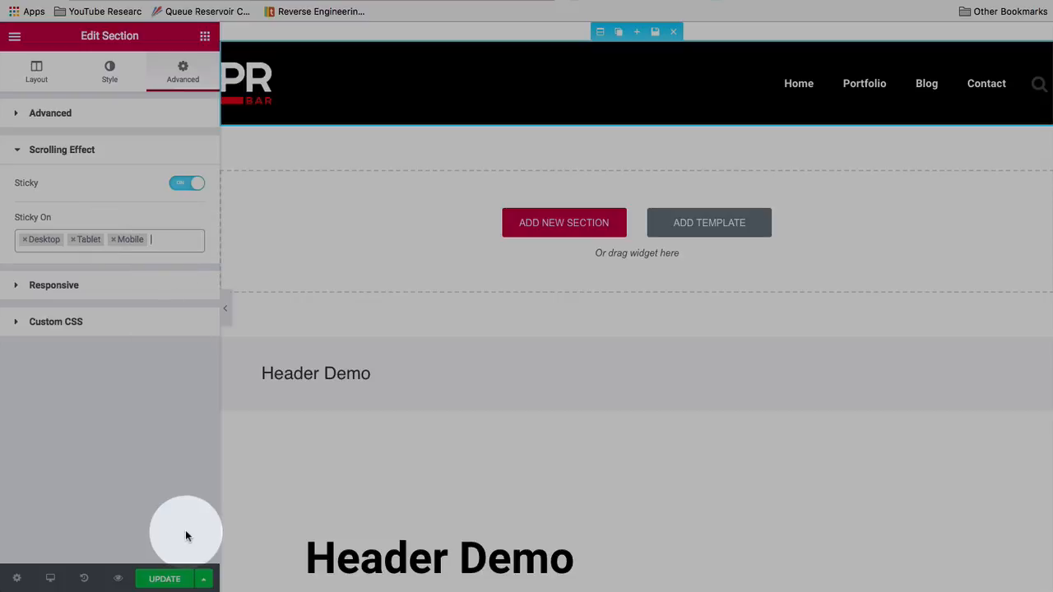
# Update the Header Demo template to save the sticky settings
pyautogui.click(164, 578)
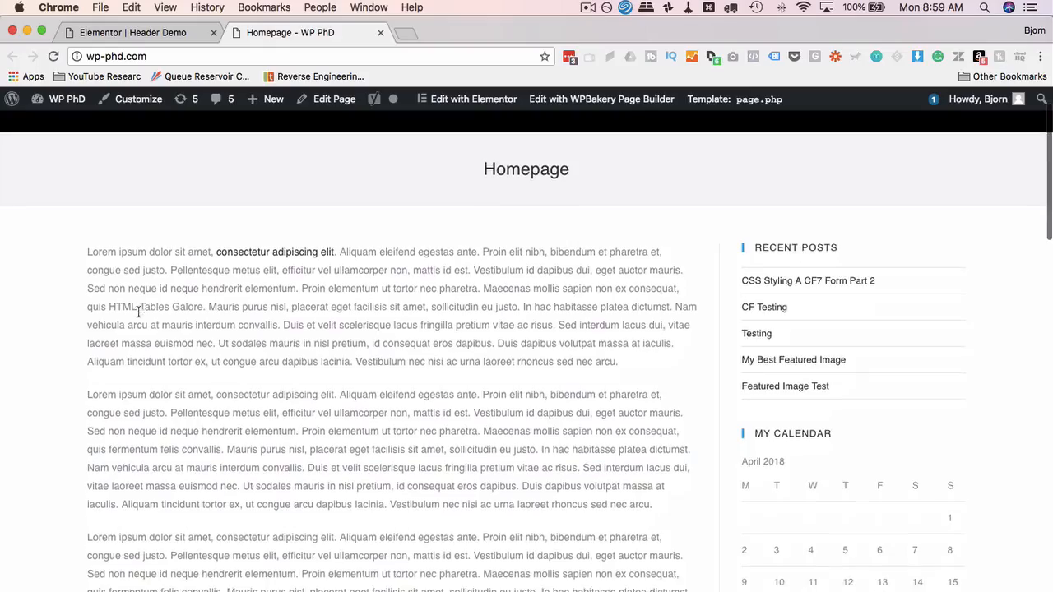
# Scroll the homepage down and up to check the header
pyautogui.scroll(-3)
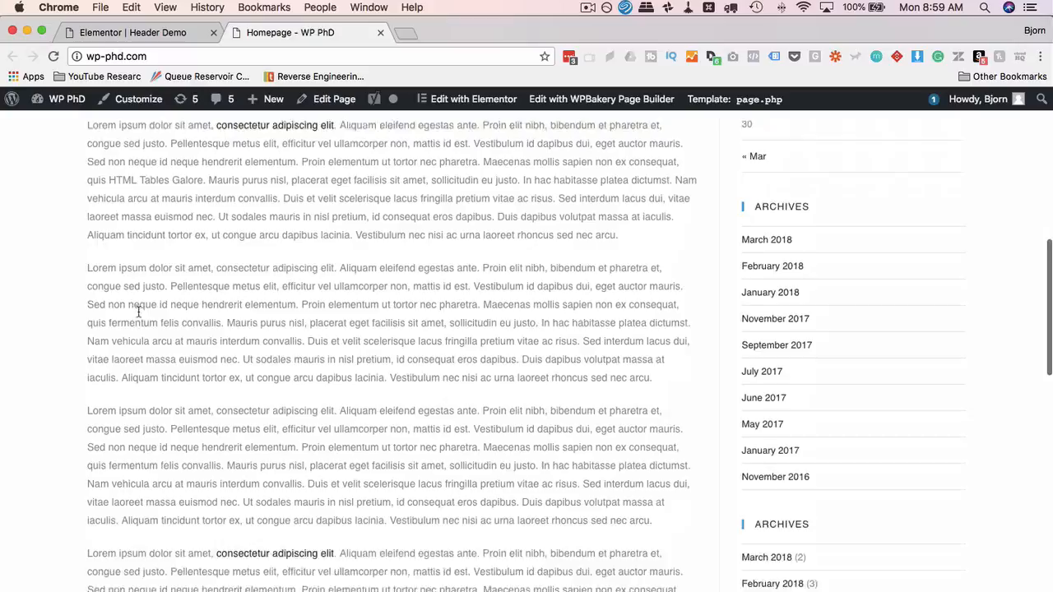
pyautogui.scroll(3)
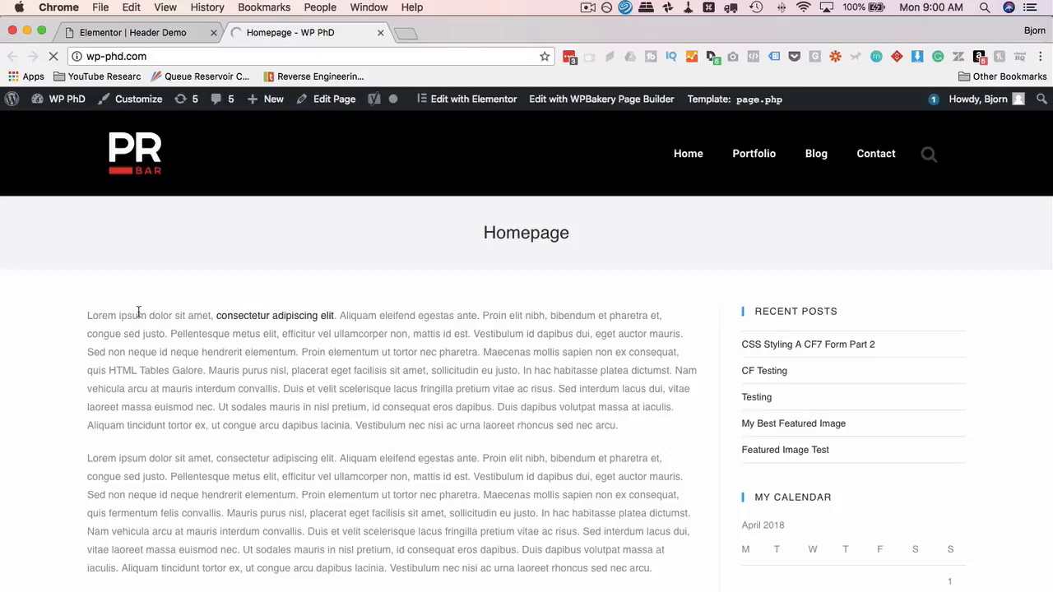
pyautogui.scroll(-3)
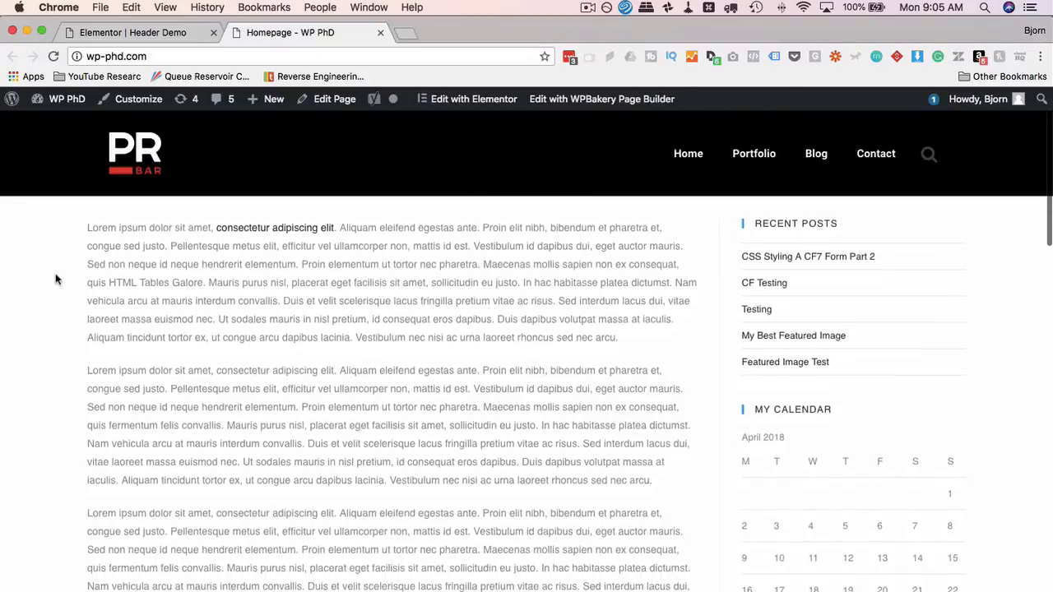
pyautogui.scroll(-3)
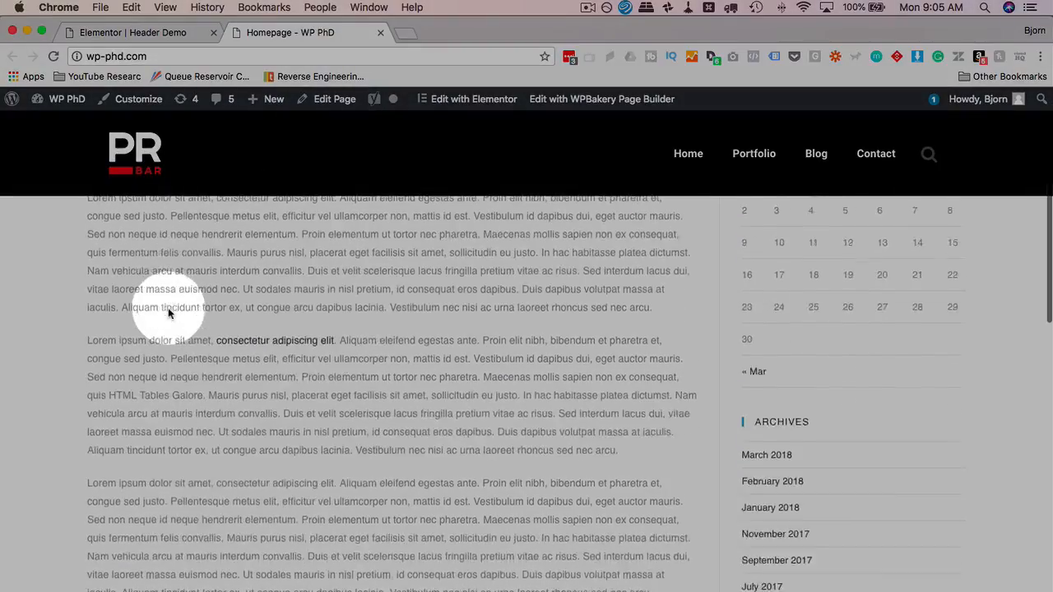
pyautogui.scroll(-3)
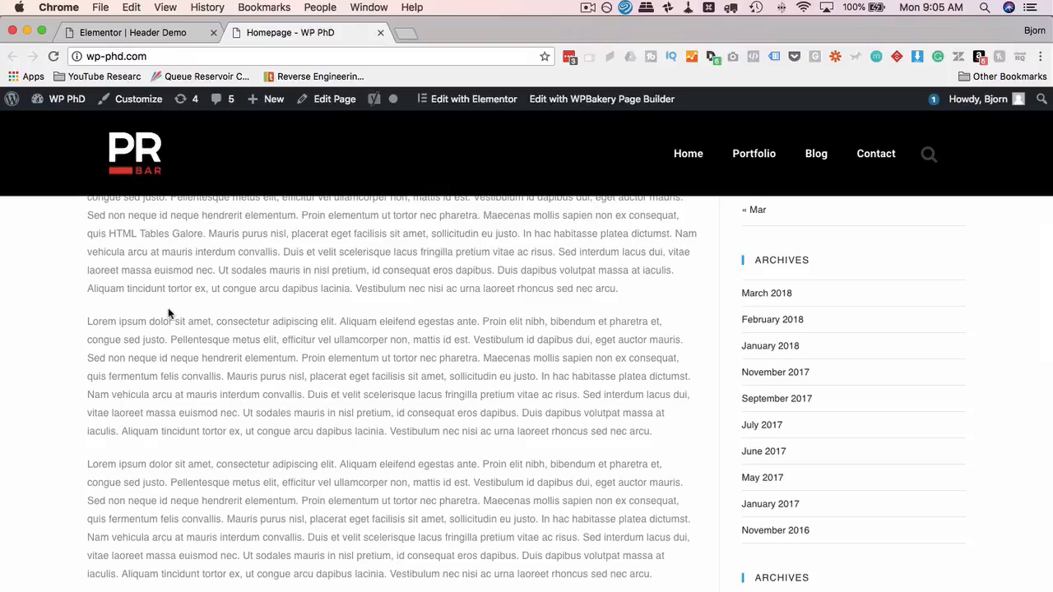
pyautogui.scroll(-3)
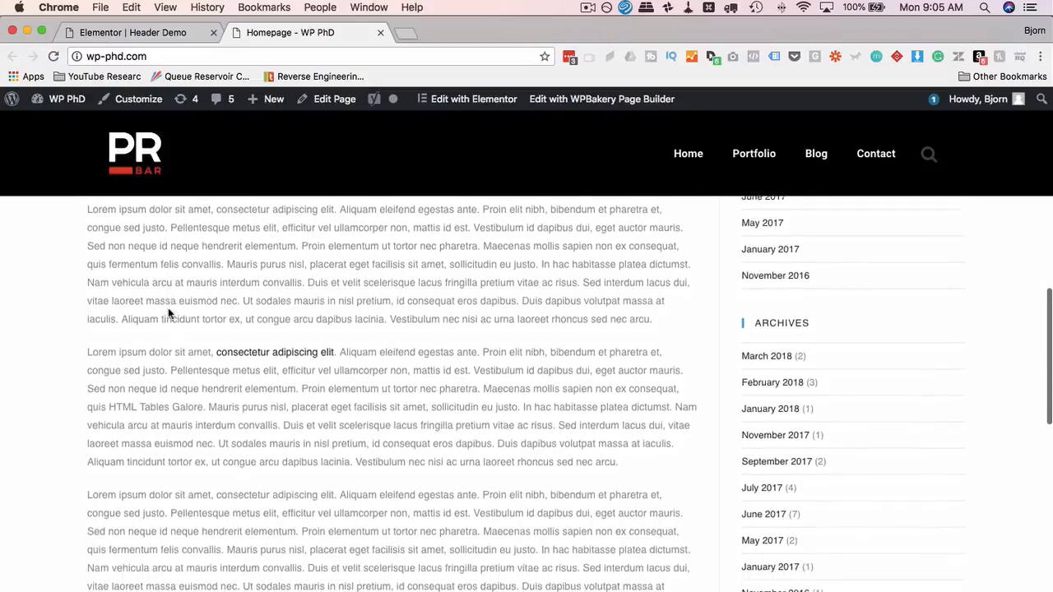
pyautogui.scroll(-3)
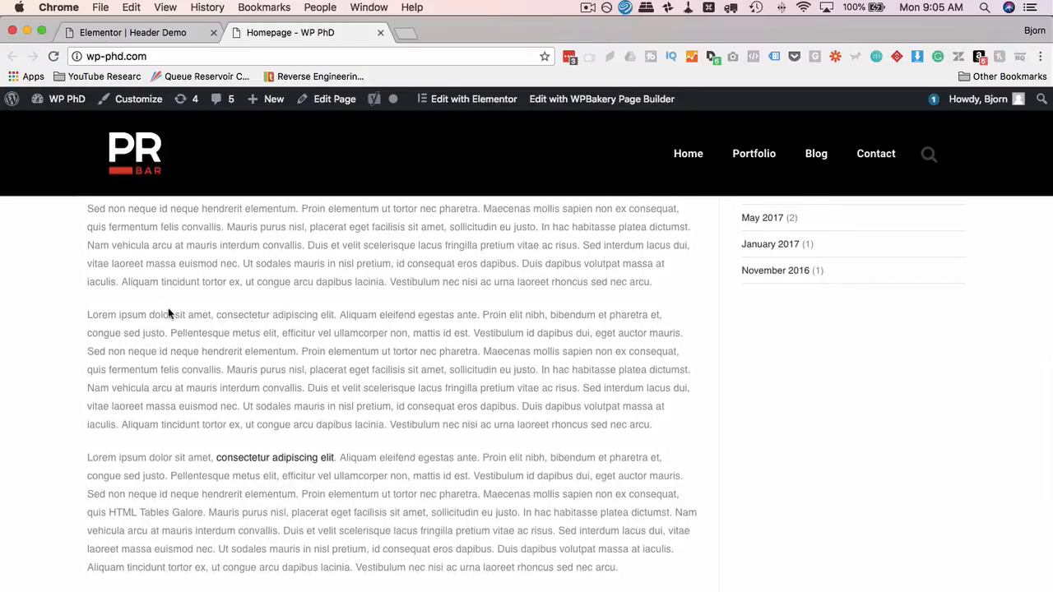
pyautogui.scroll(-3)
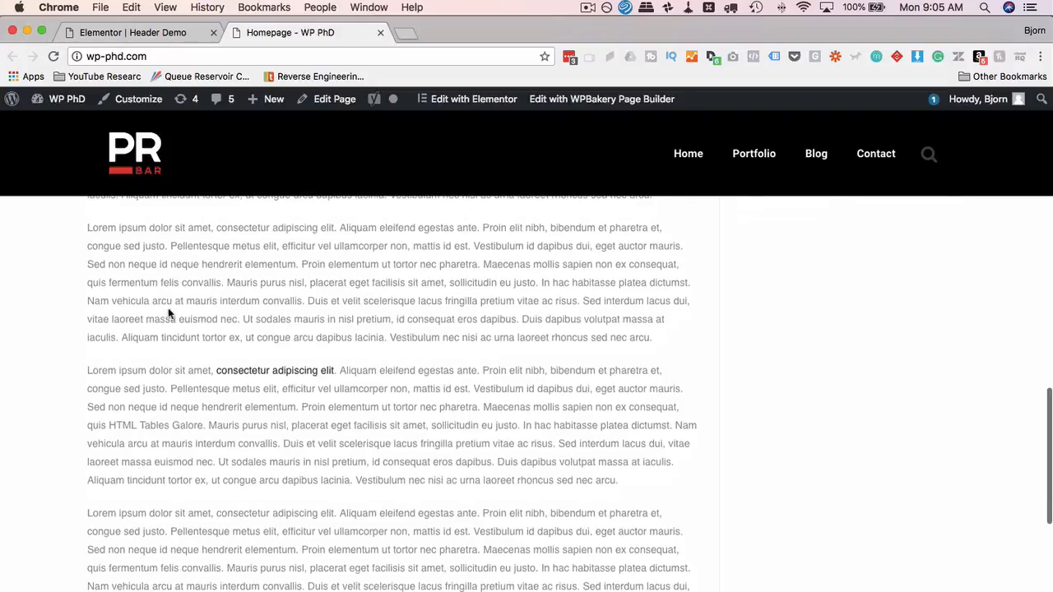
pyautogui.scroll(-3)
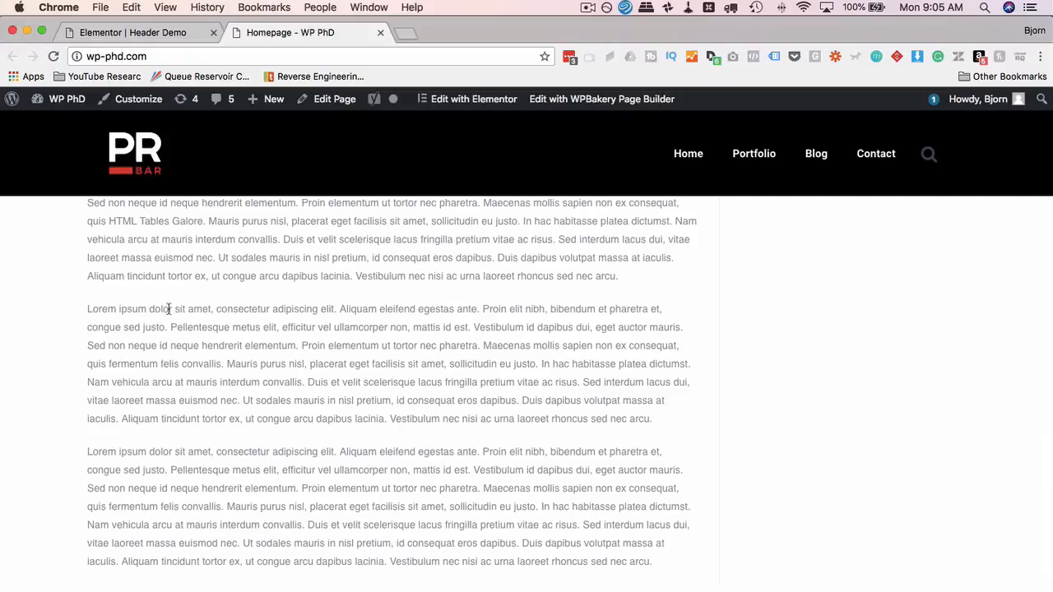
pyautogui.scroll(-3)
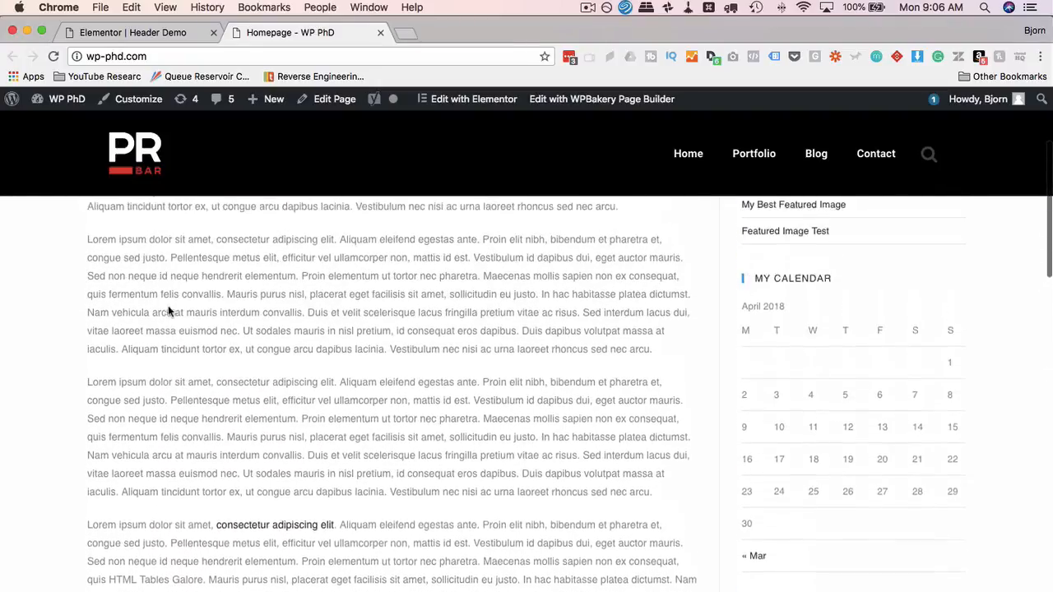
pyautogui.scroll(3)
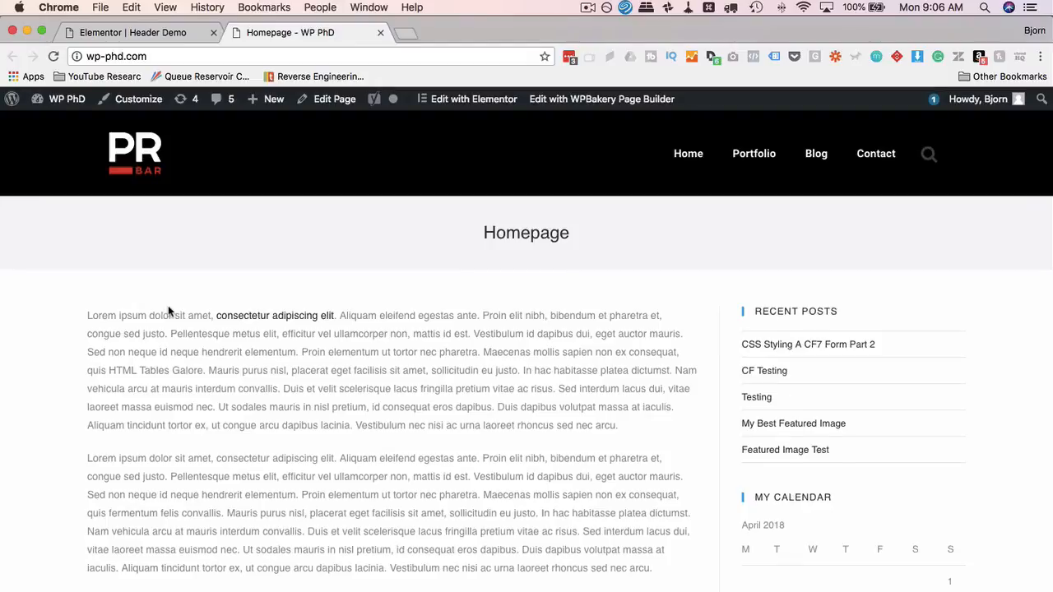